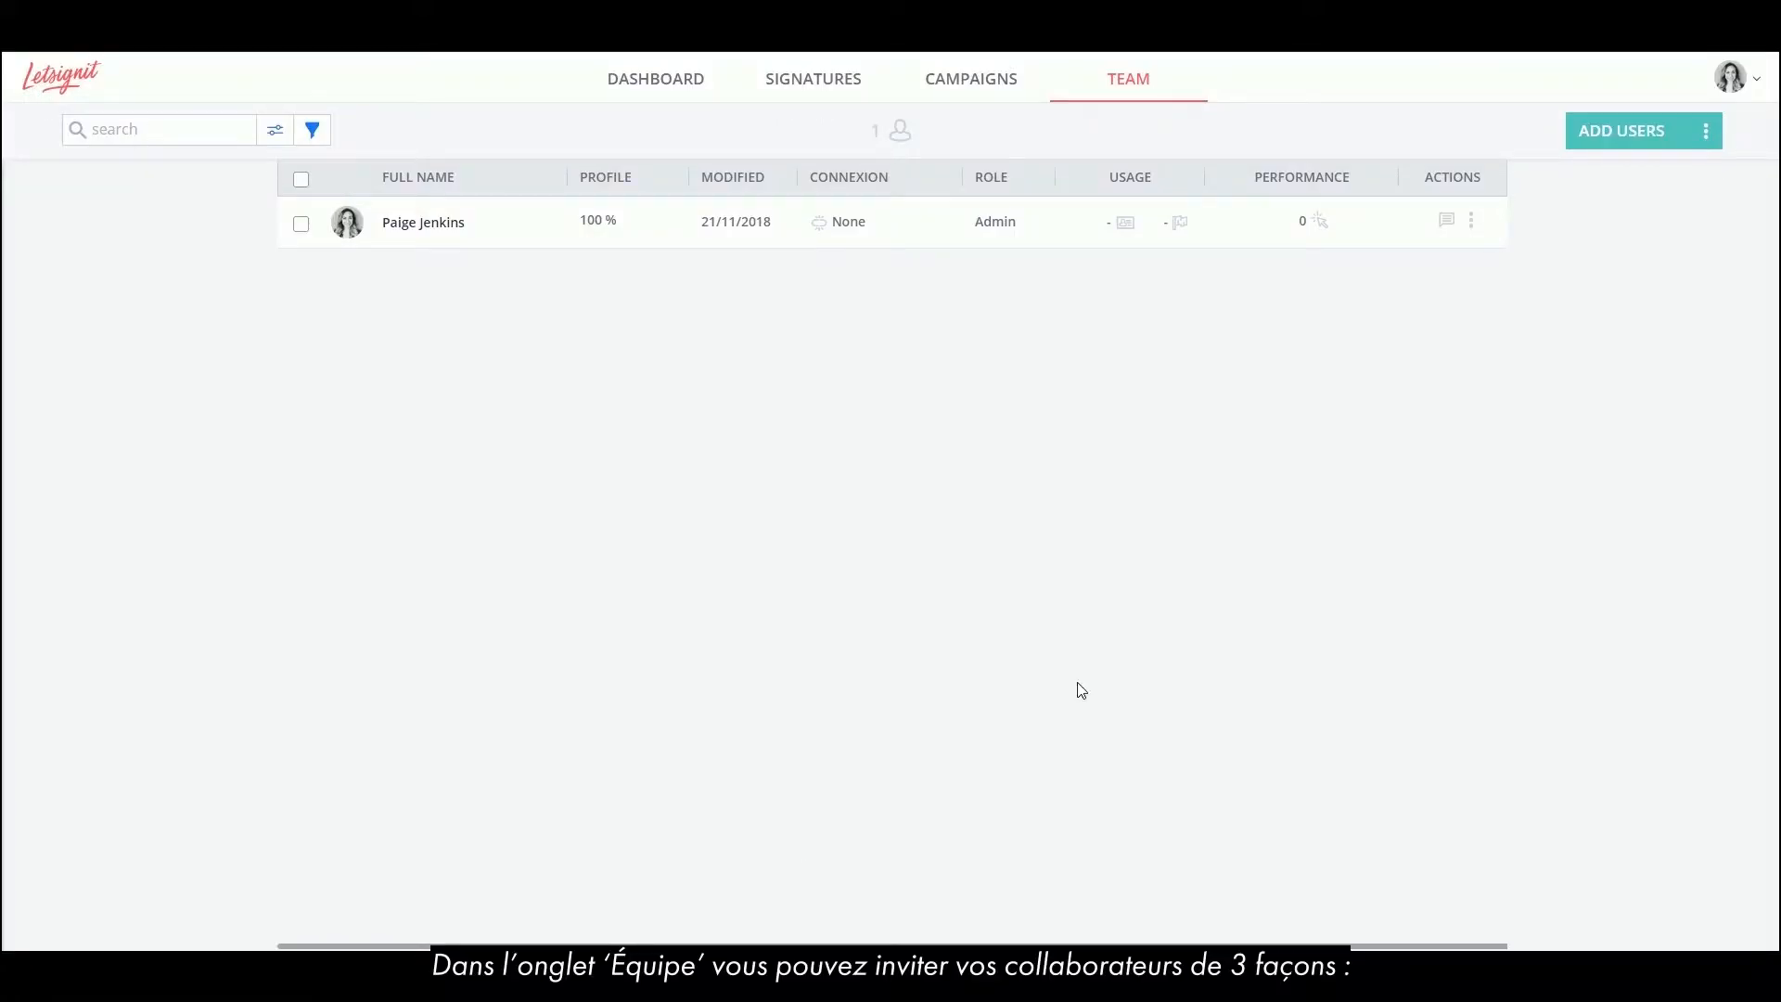
Step: Open the team Connectors settings listing Office 365, Outlook, G Suite, Gmail and SMTP integrations
click(1621, 130)
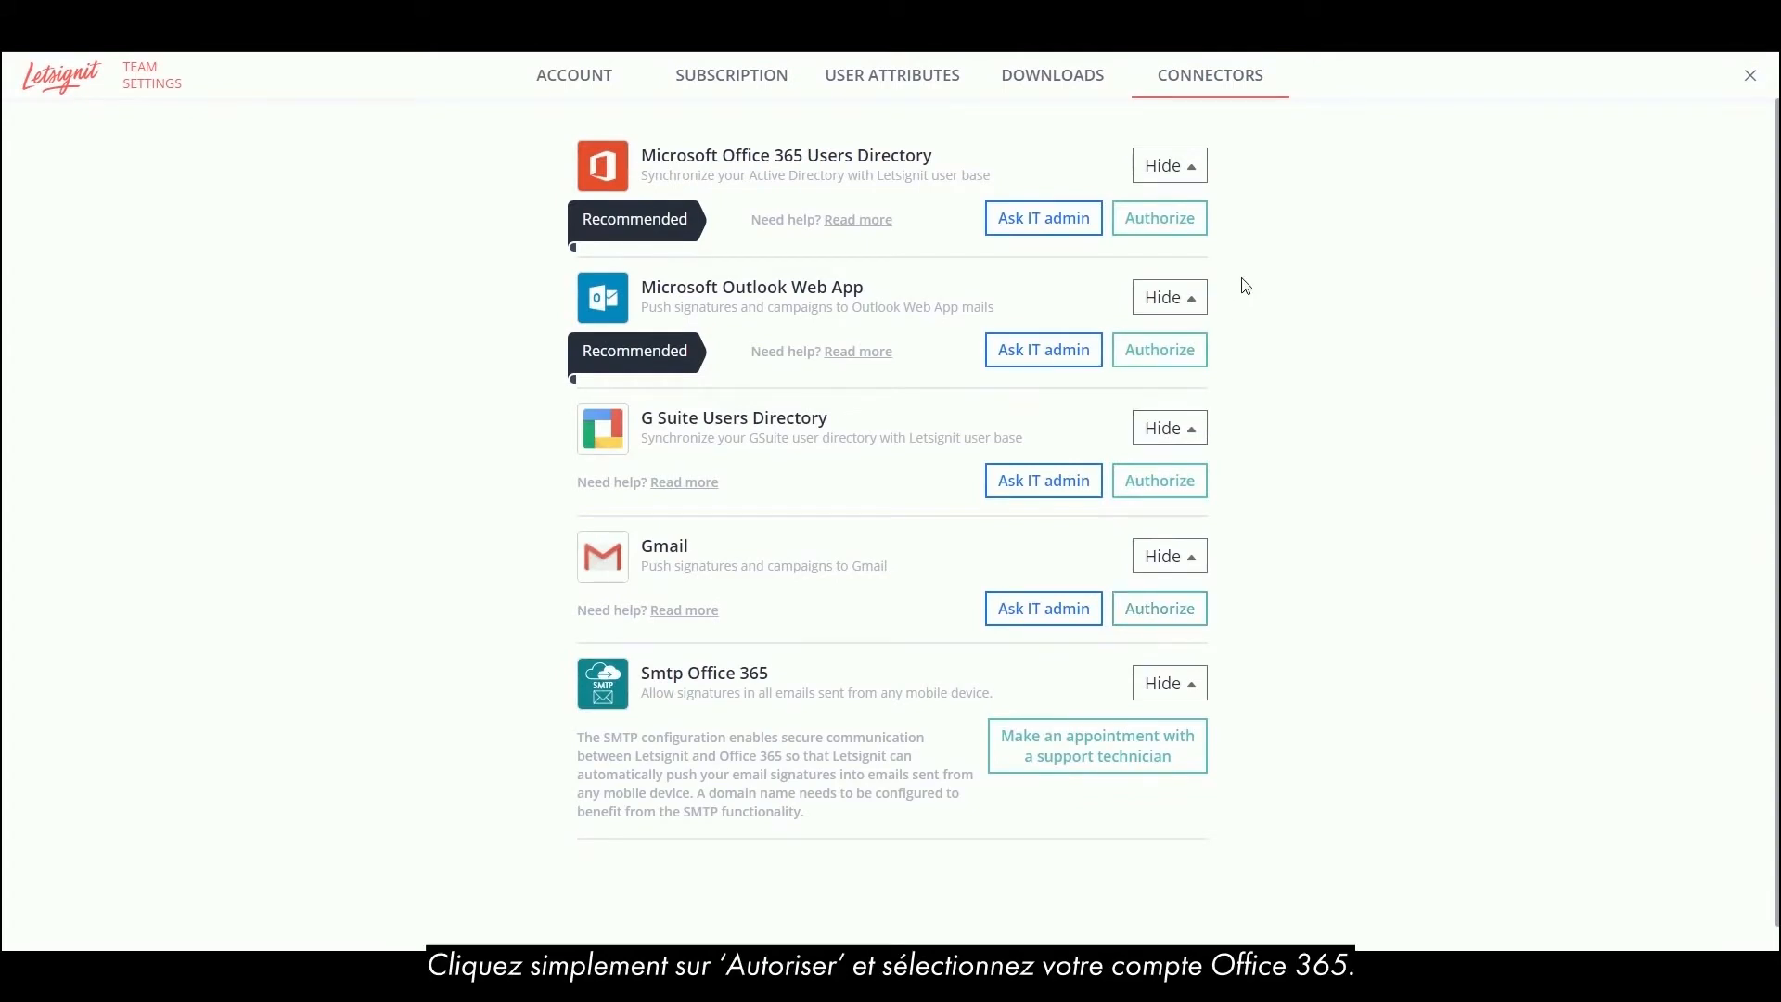
Step: Authorize the Microsoft Office 365 Users Directory with the Office 365 account and return to the Team list
click(1158, 219)
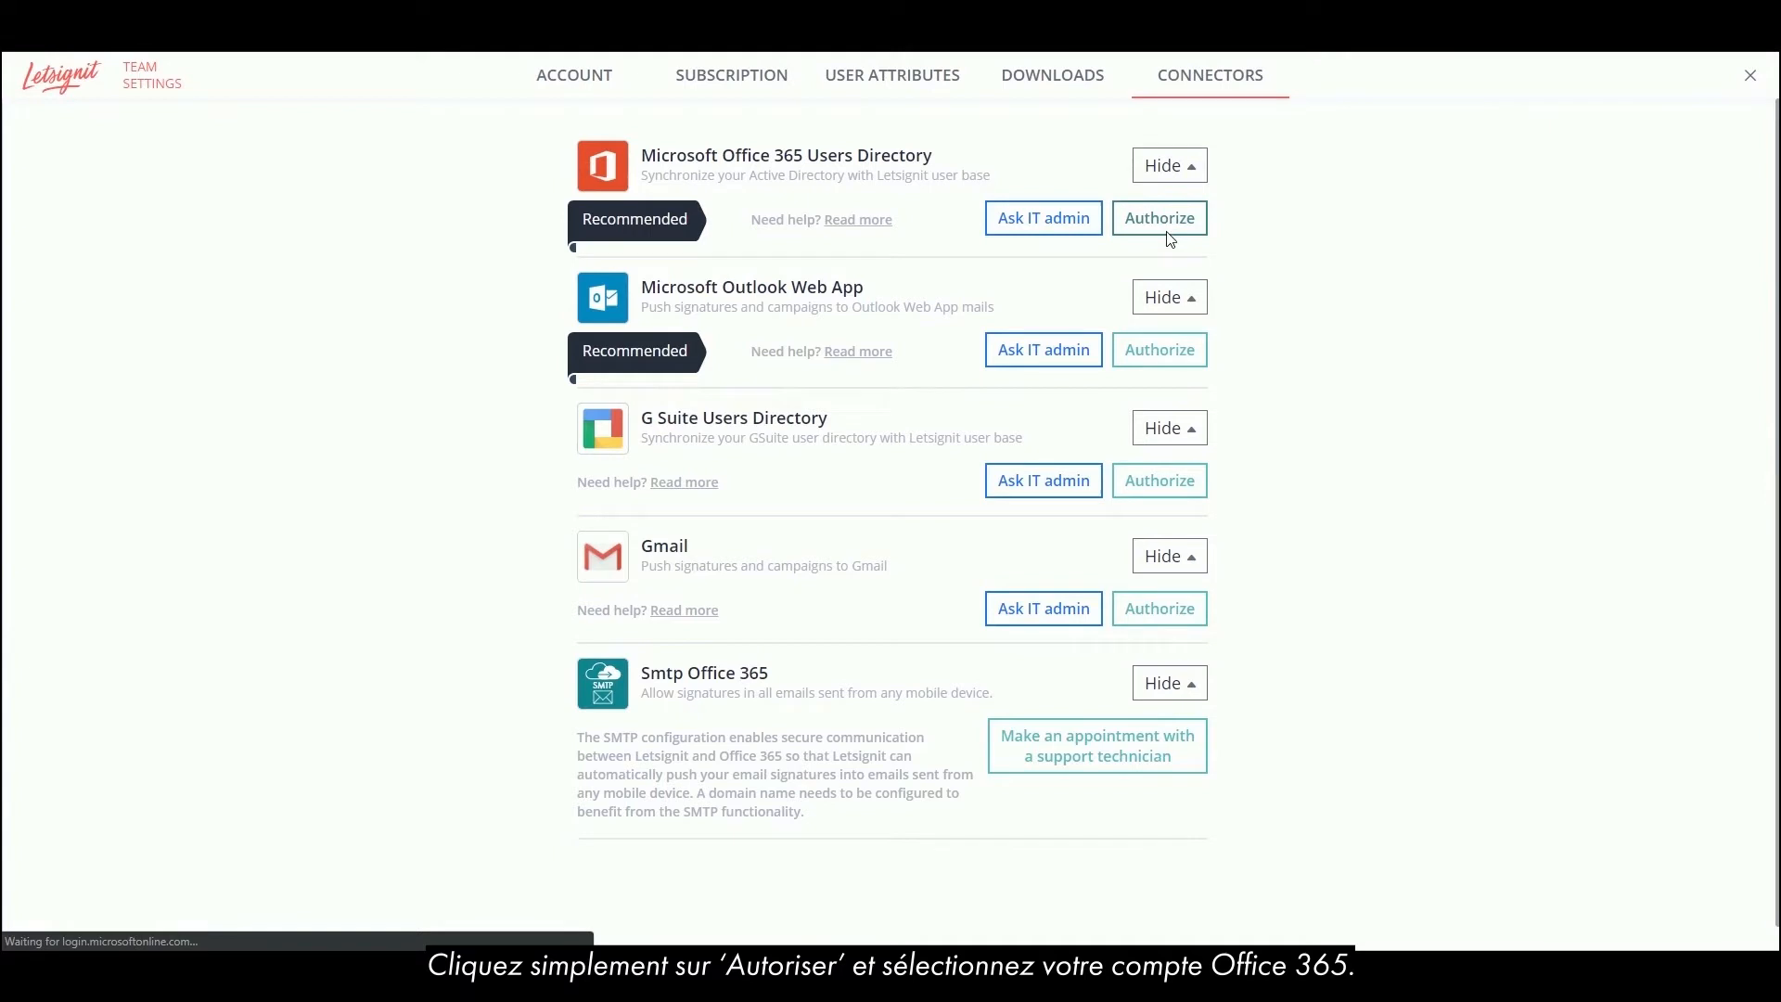
click(1157, 219)
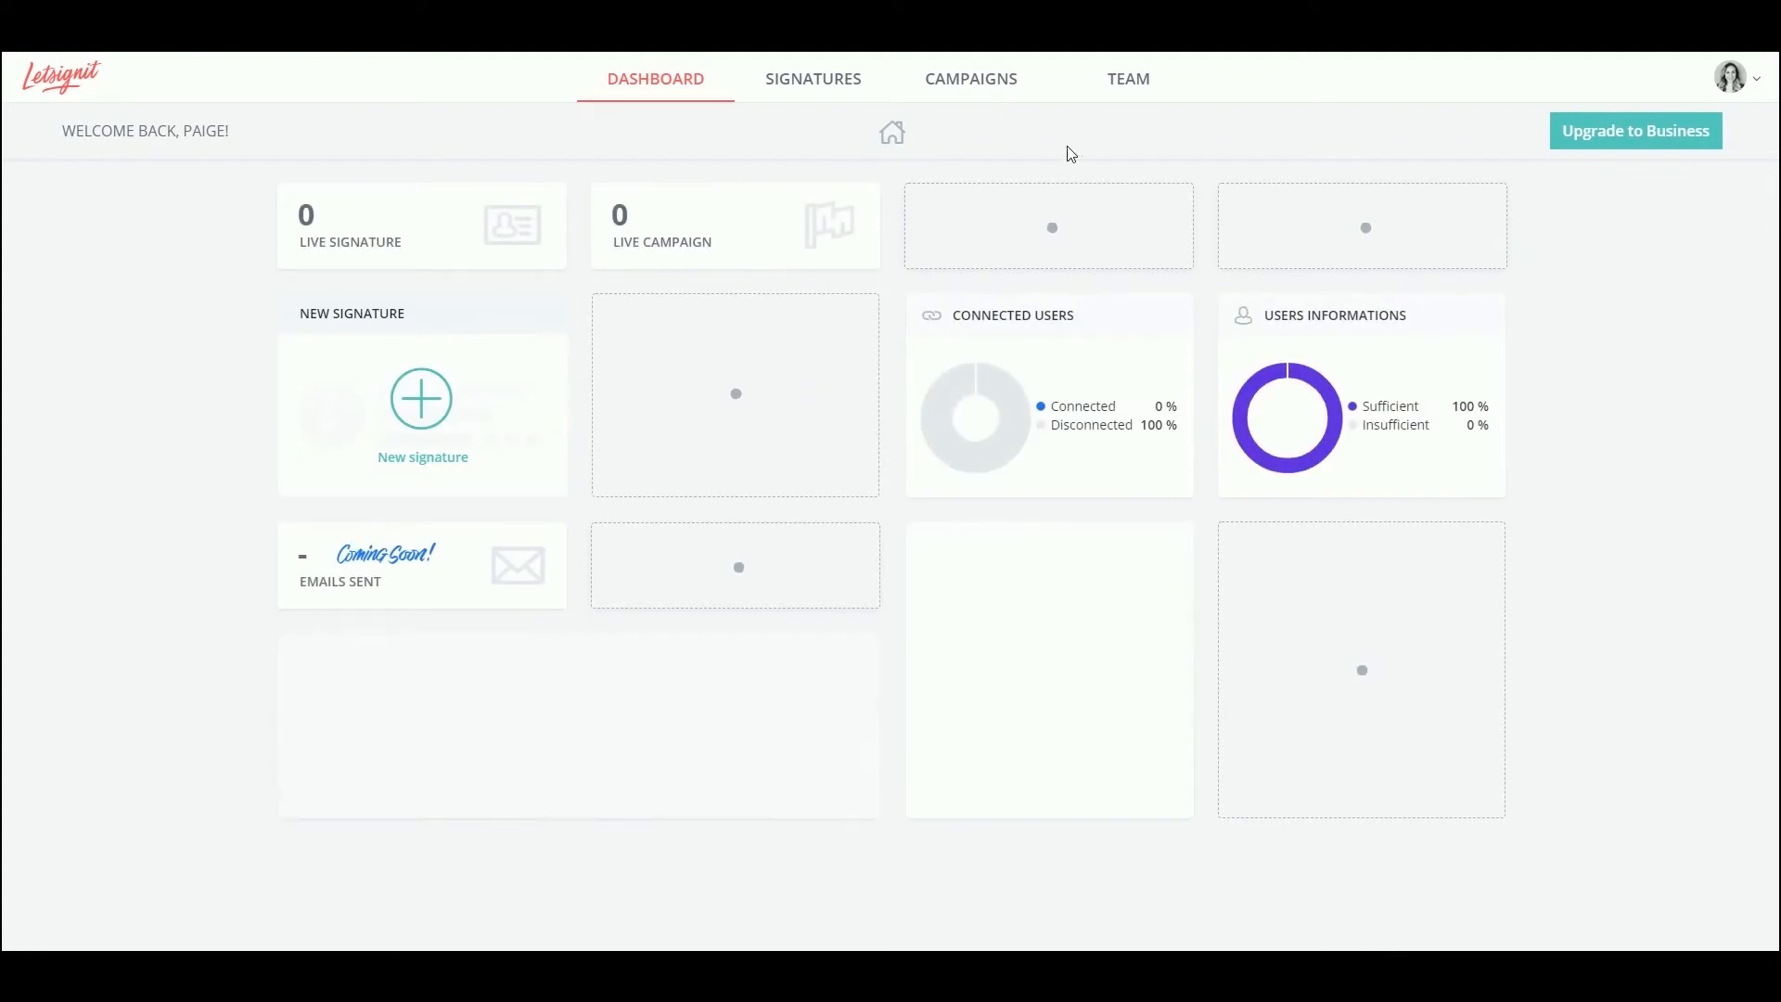
click(1126, 77)
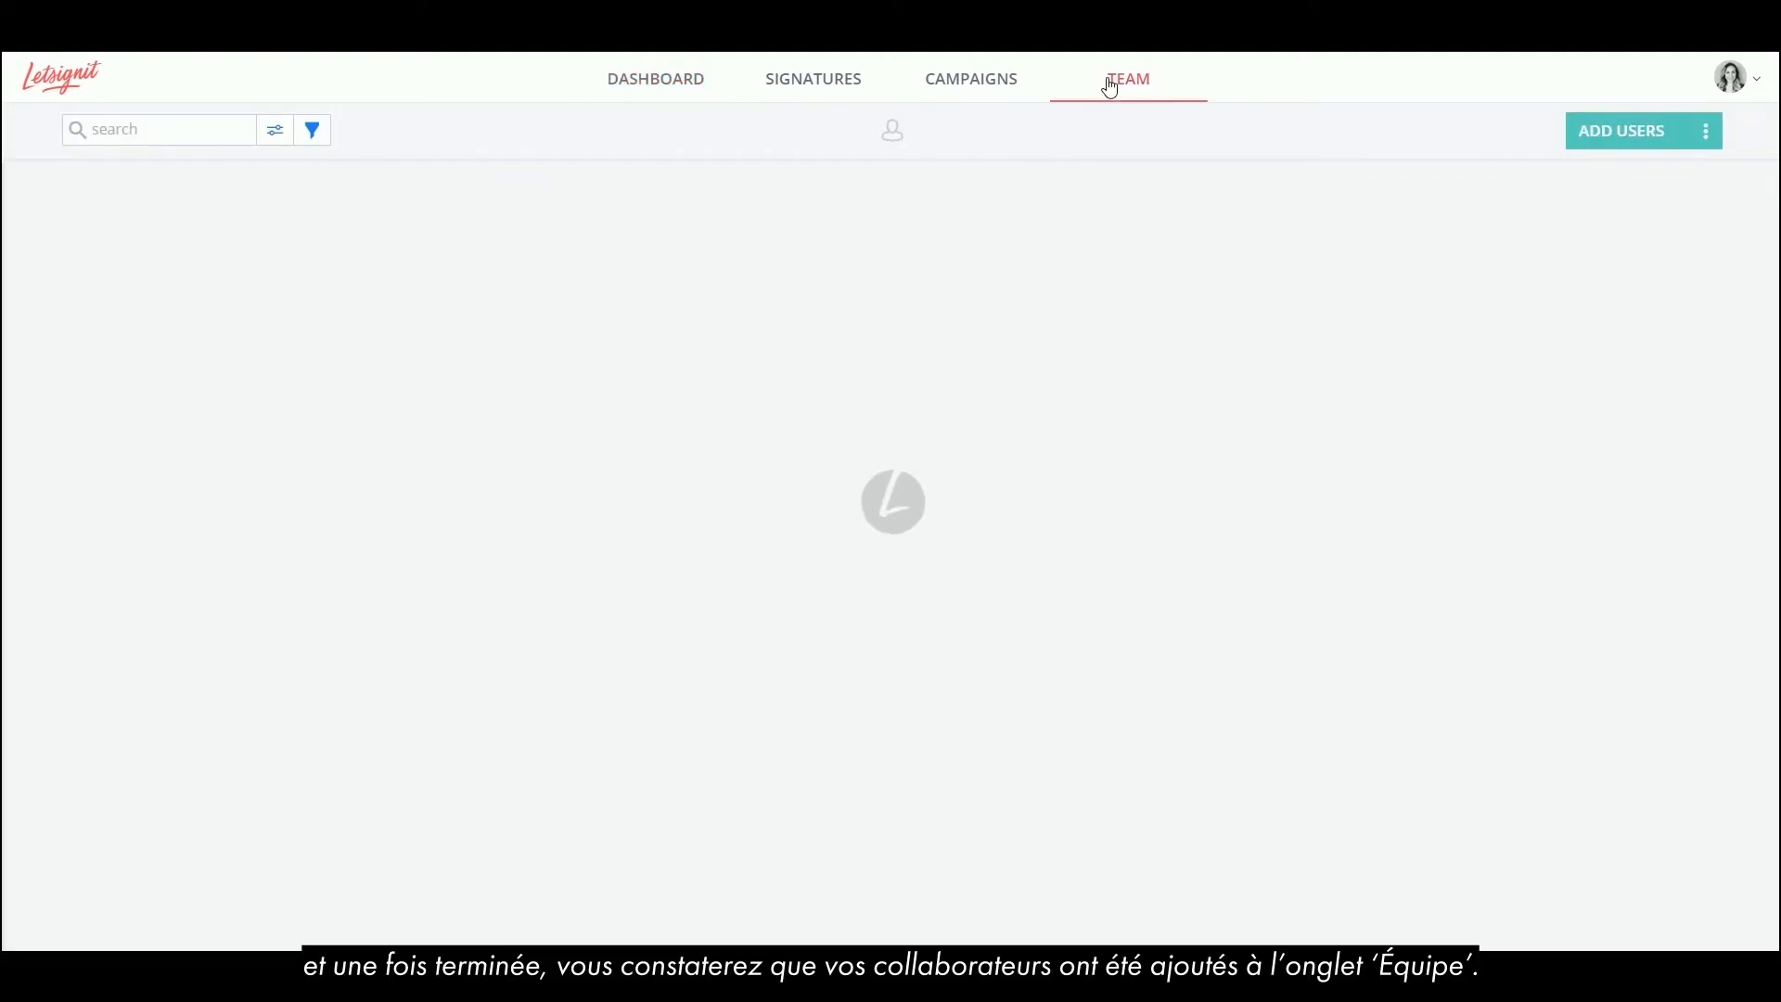